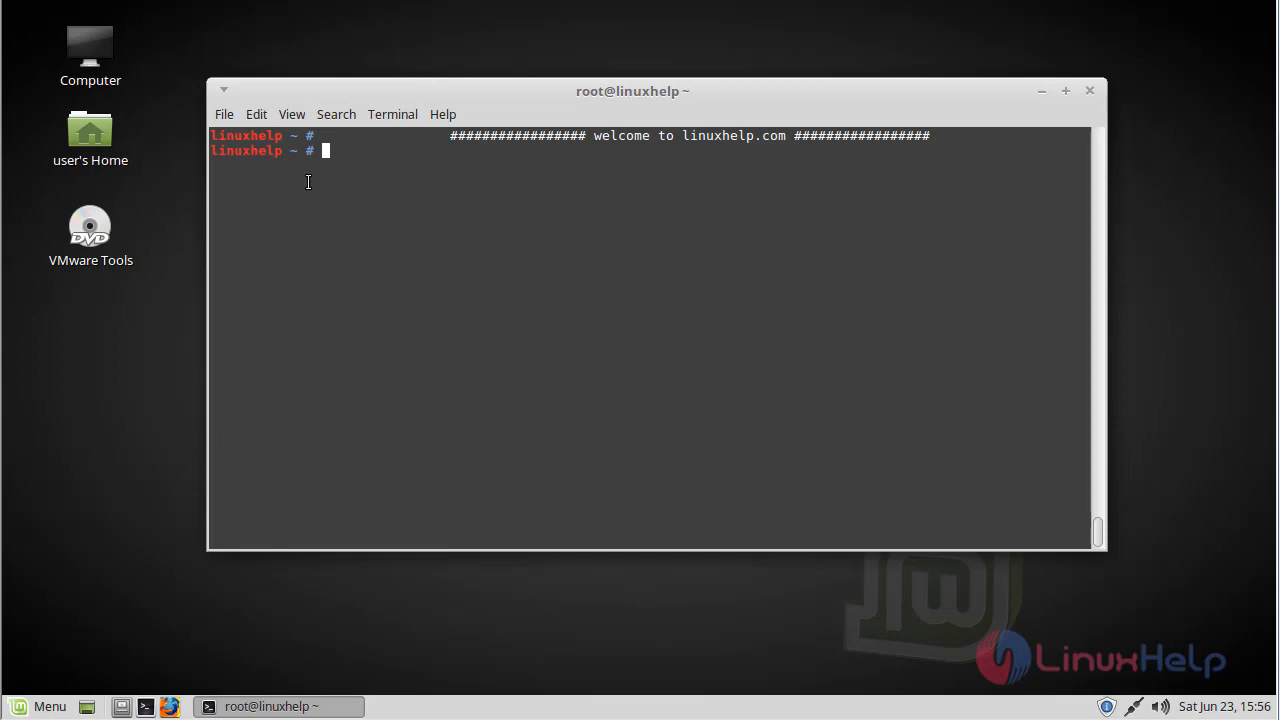
pyautogui.moveTo(372, 192)
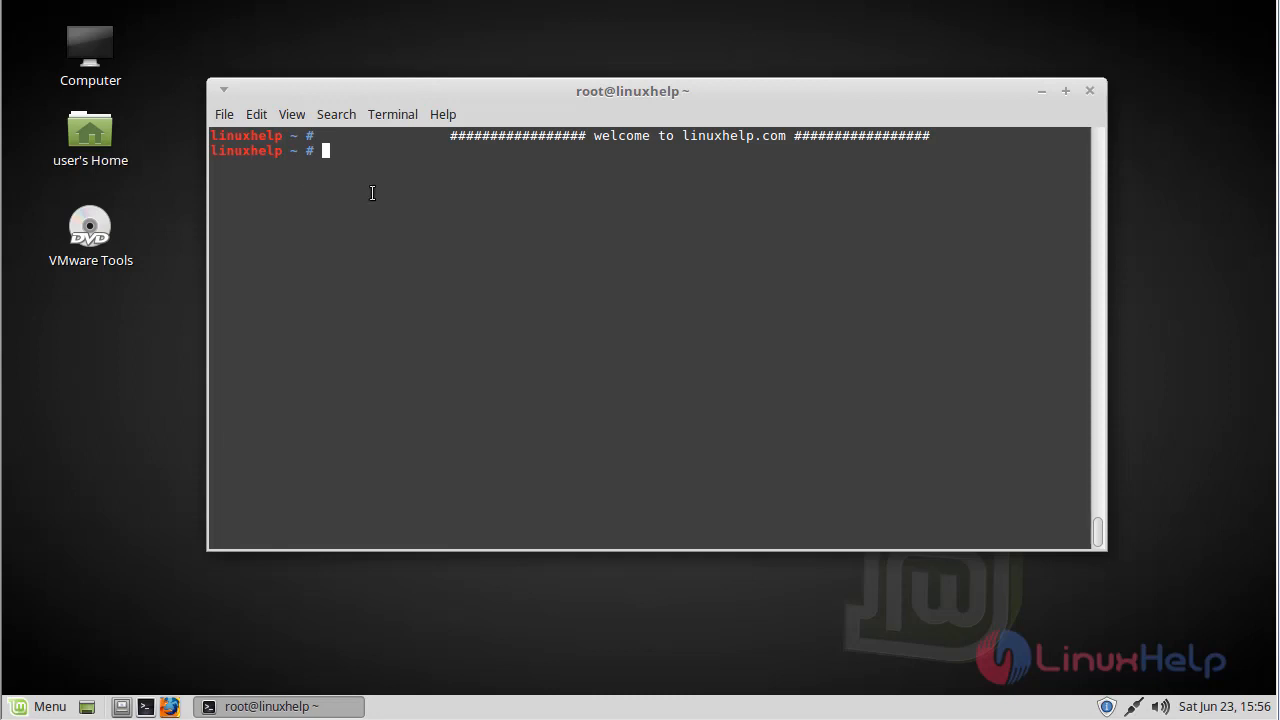
# - Run apt-get update to refresh the Linux Mint and Ubuntu package lists
pyautogui.write('apt')
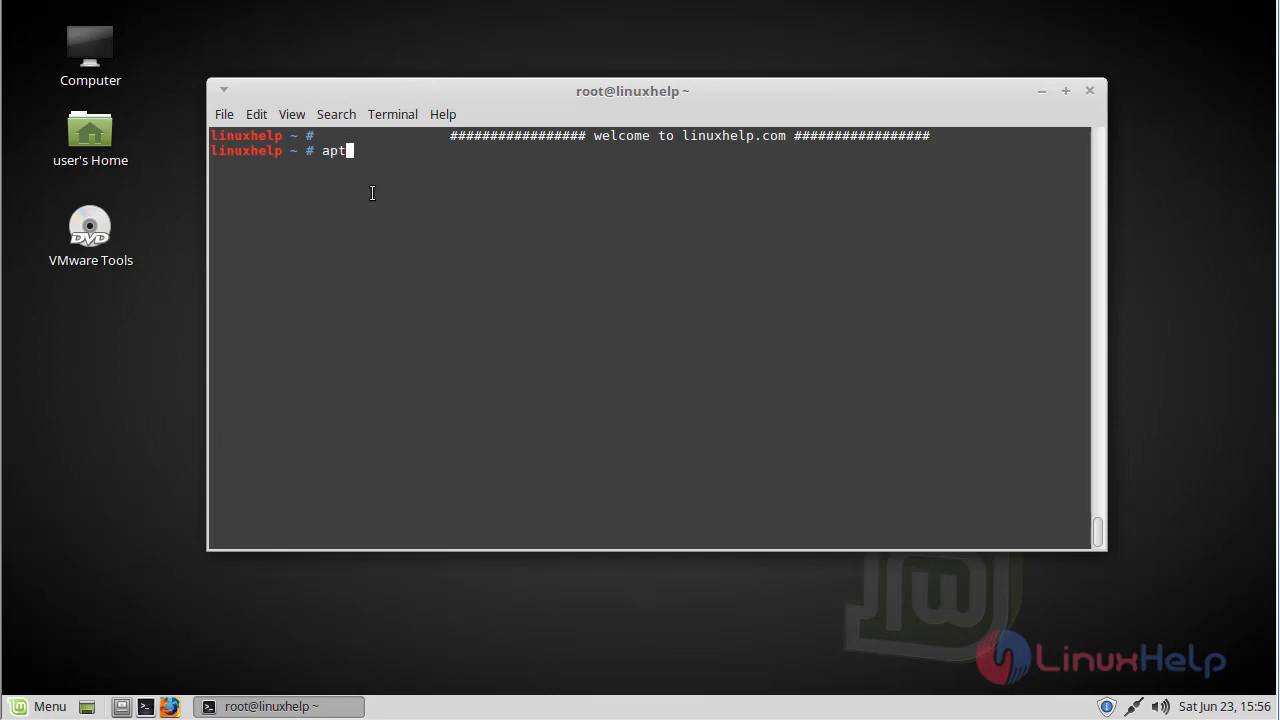
pyautogui.write('-get up')
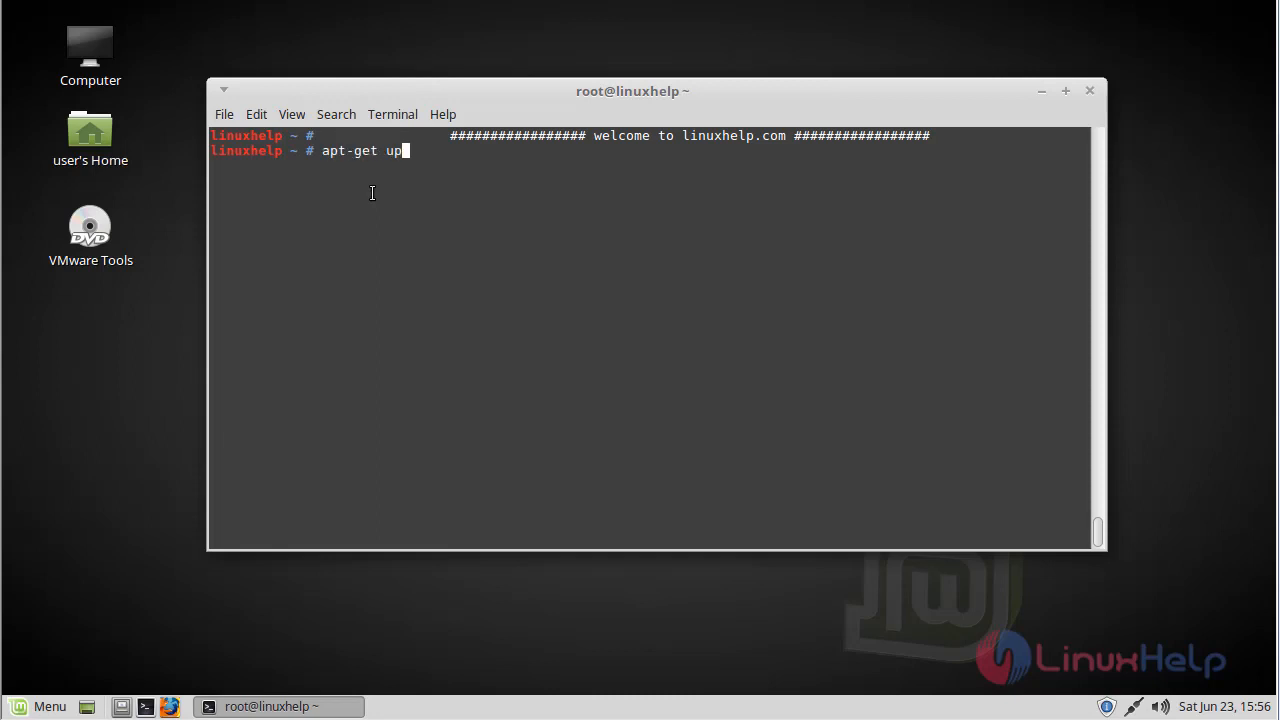
pyautogui.press('Return')
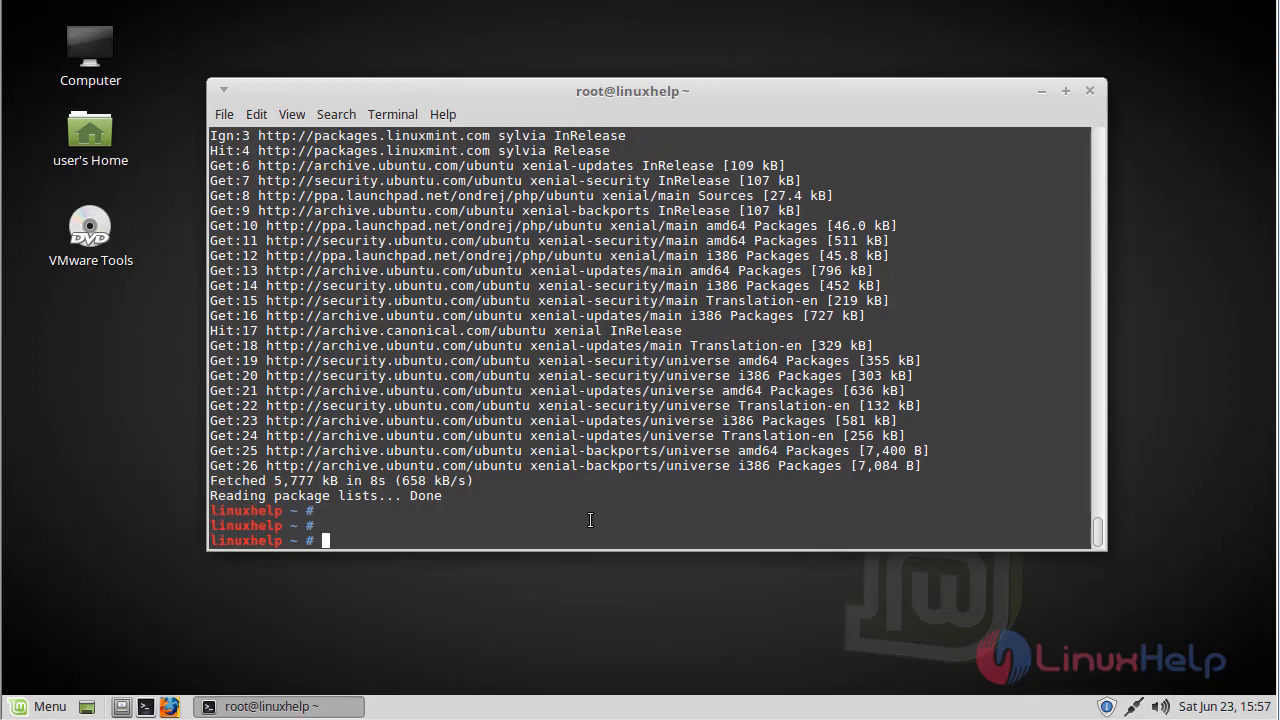
# - Run apt-get install pinta -y to install the pinta 1.6-2 package
pyautogui.write('apt-get')
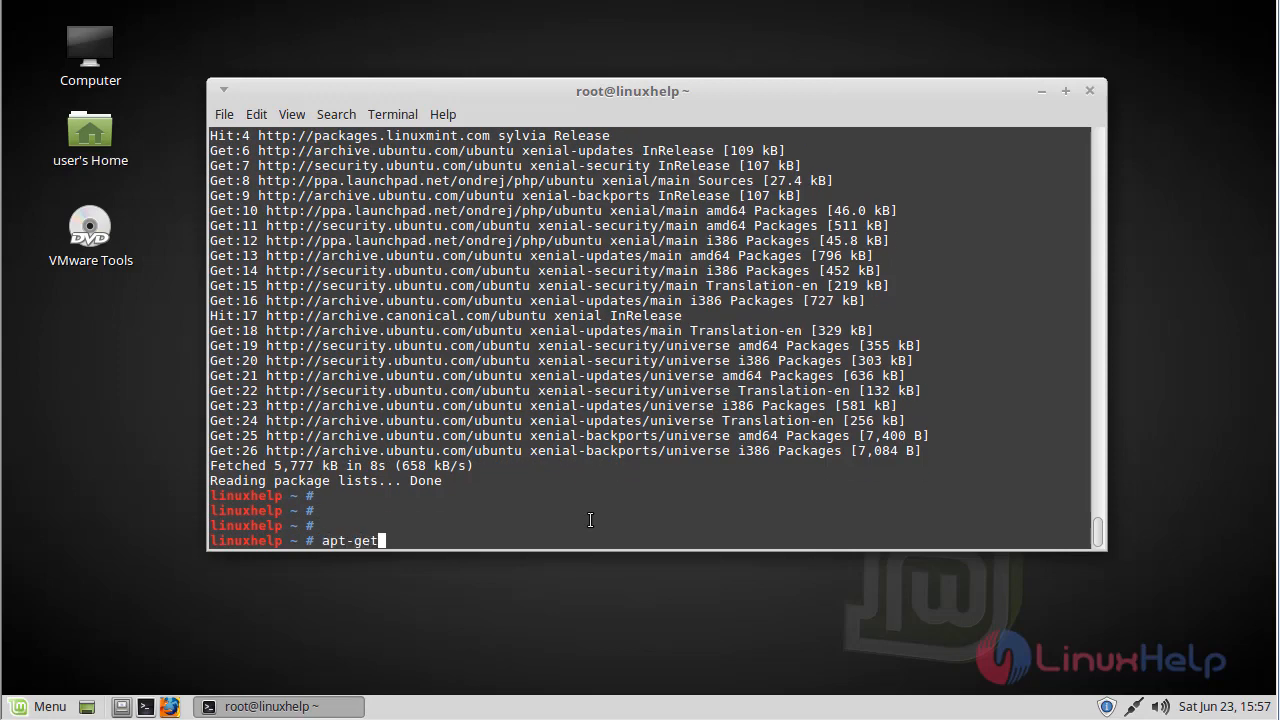
pyautogui.write('install')
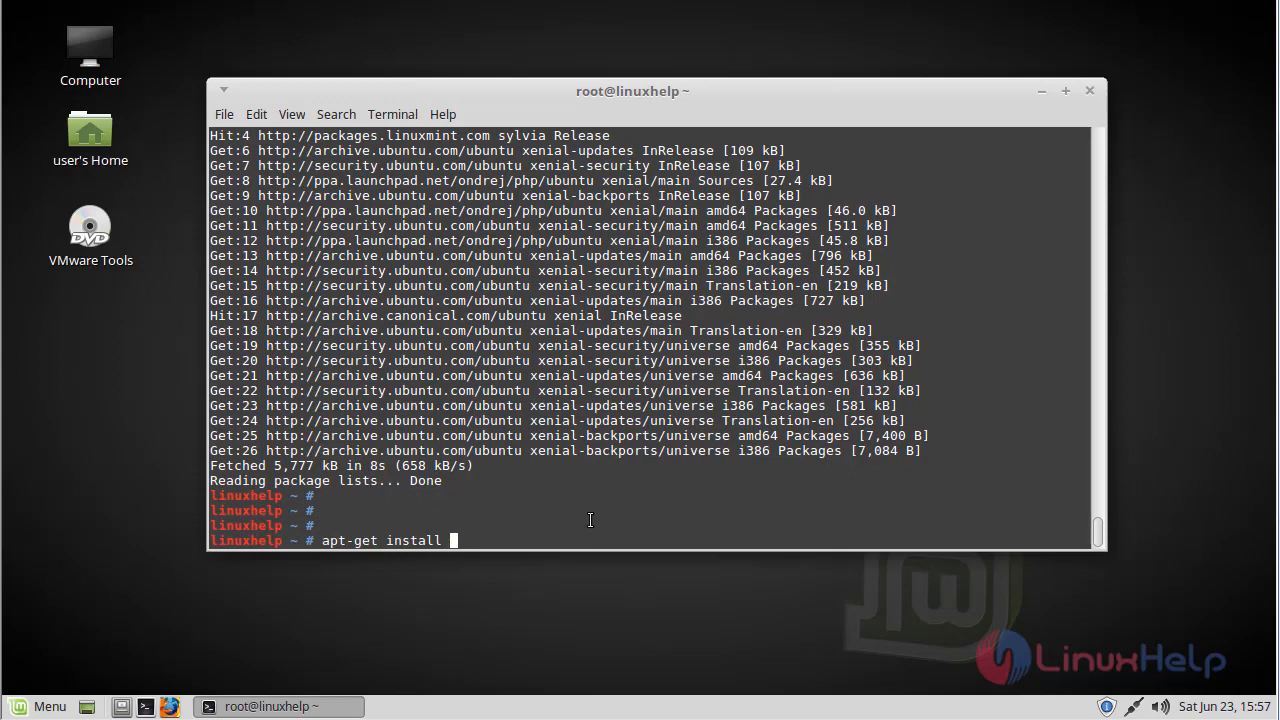
pyautogui.write('pinta -y')
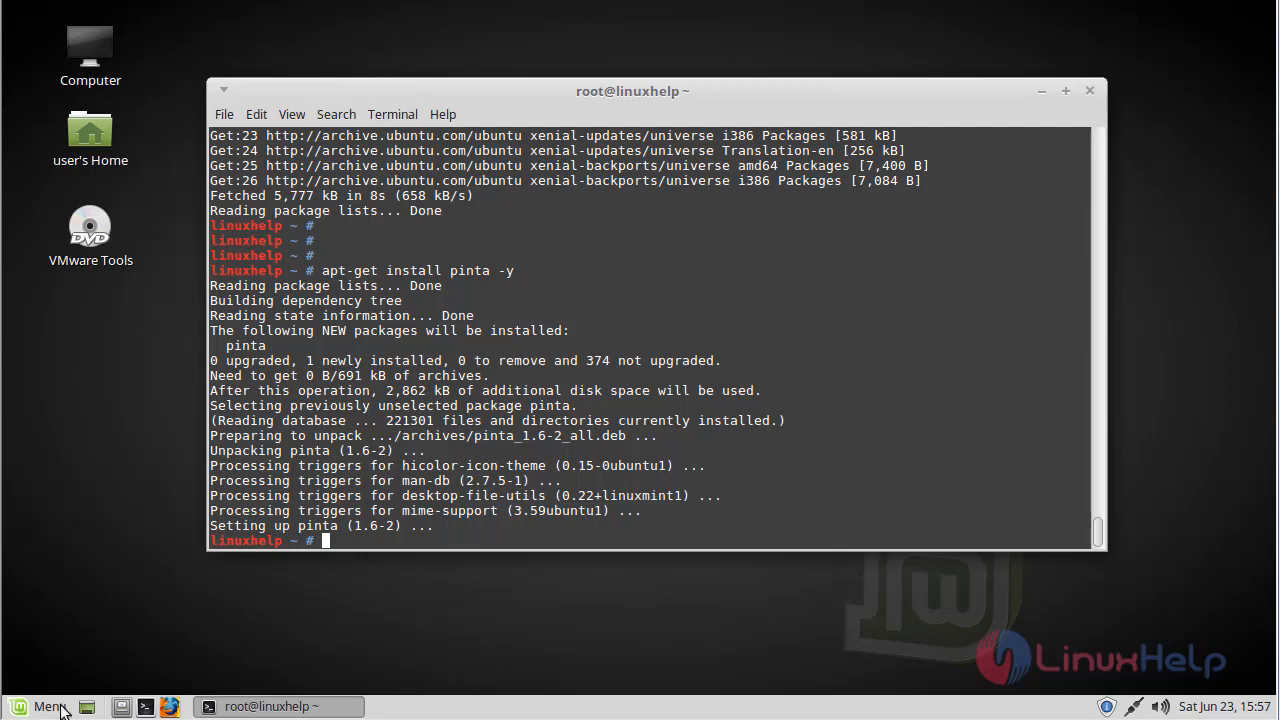
# - Search the Linux Mint Menu for 'pinta' to find the Pinta application
pyautogui.click(40, 706)
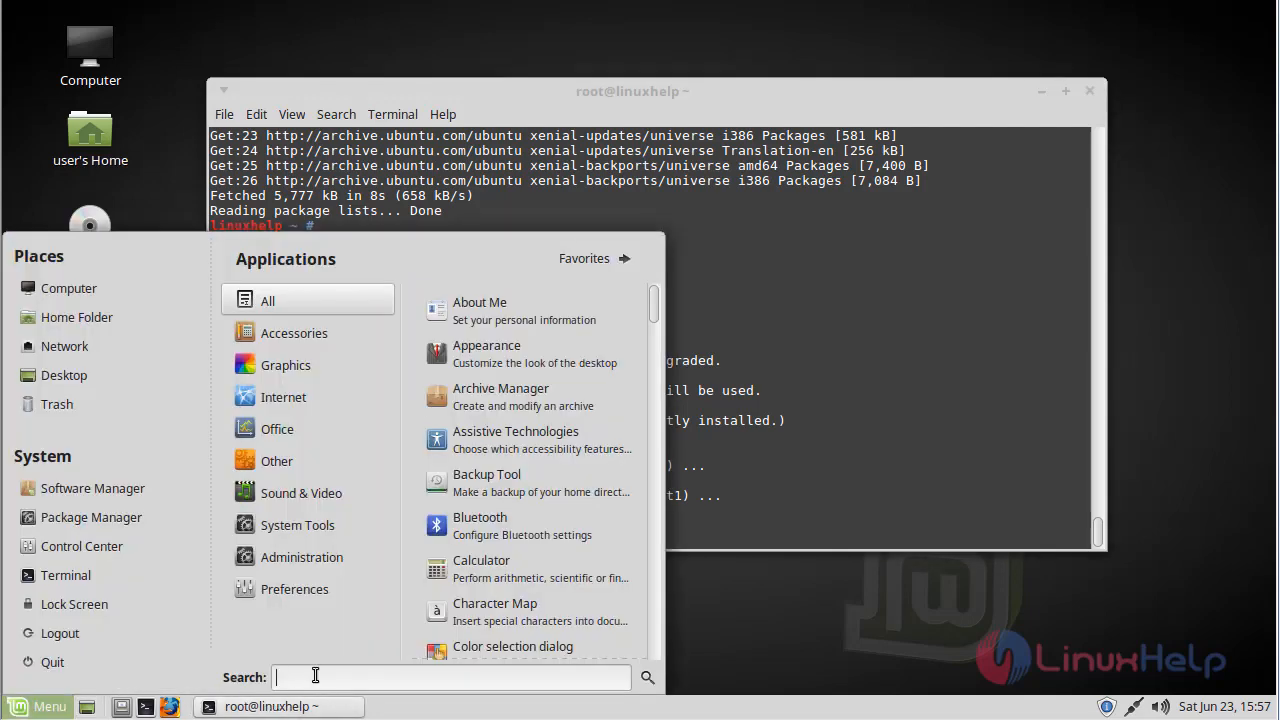
pyautogui.write('pin')
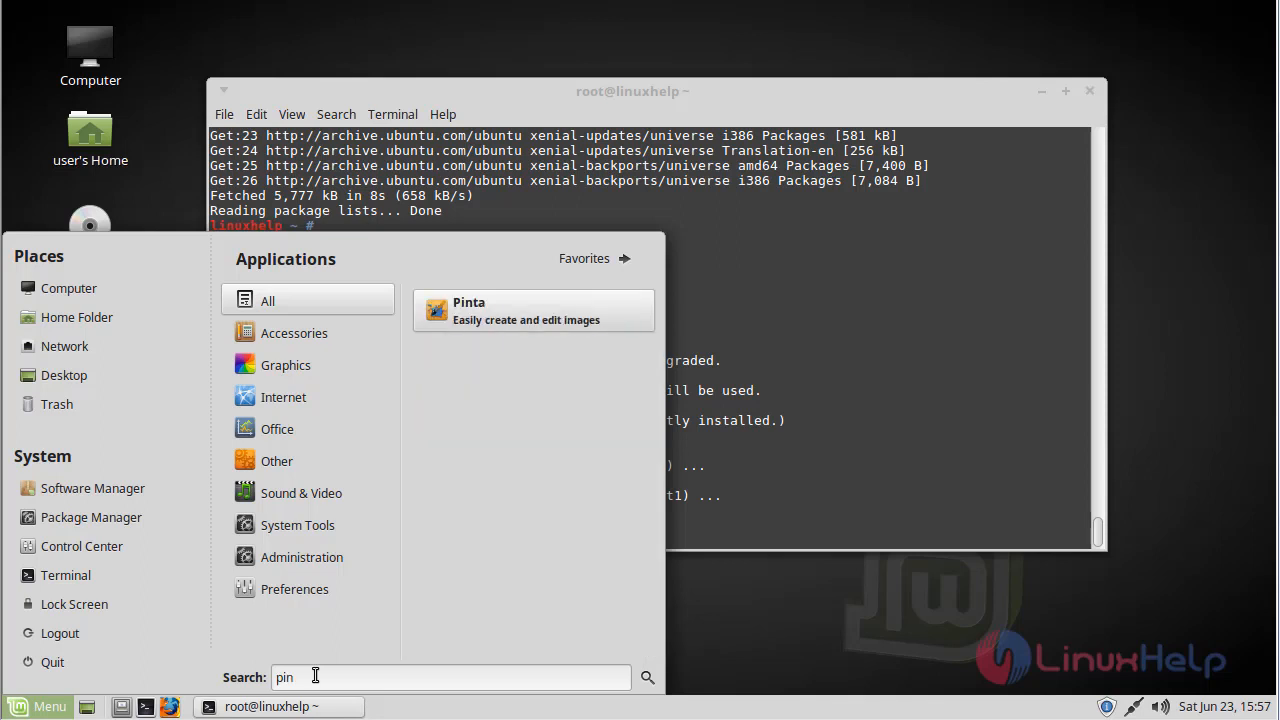
pyautogui.write('a')
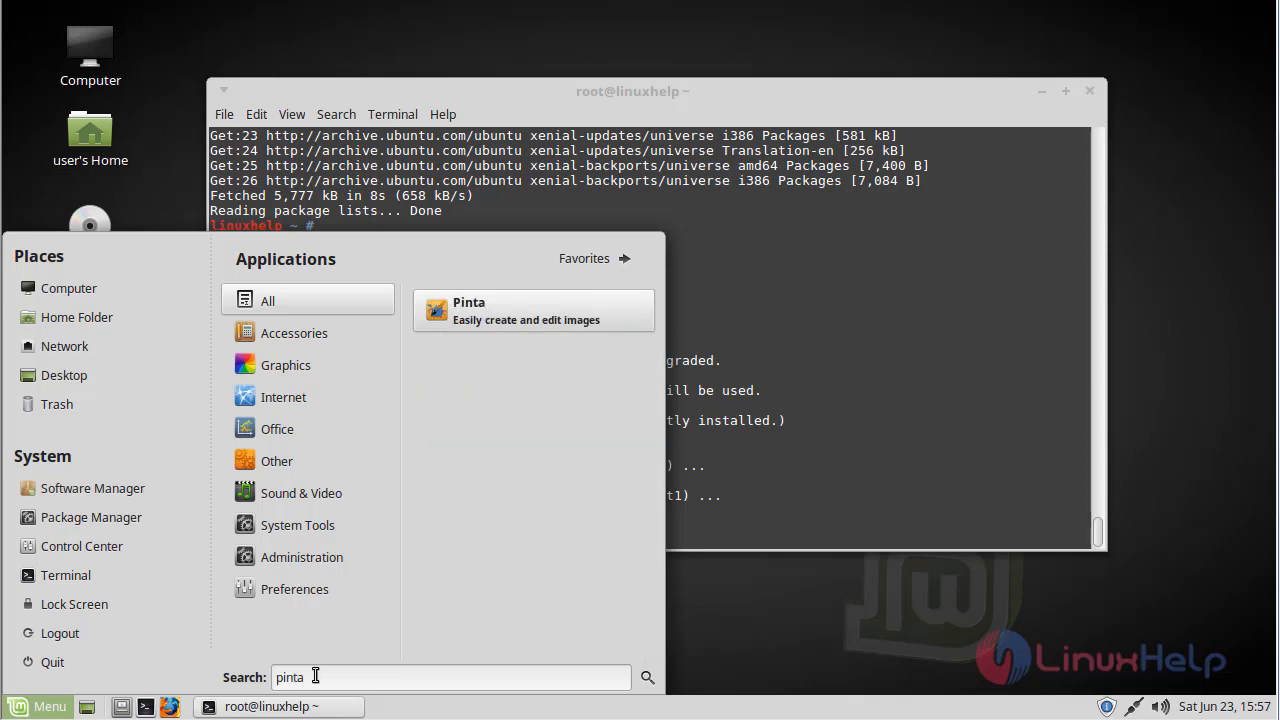
pyautogui.moveTo(504, 320)
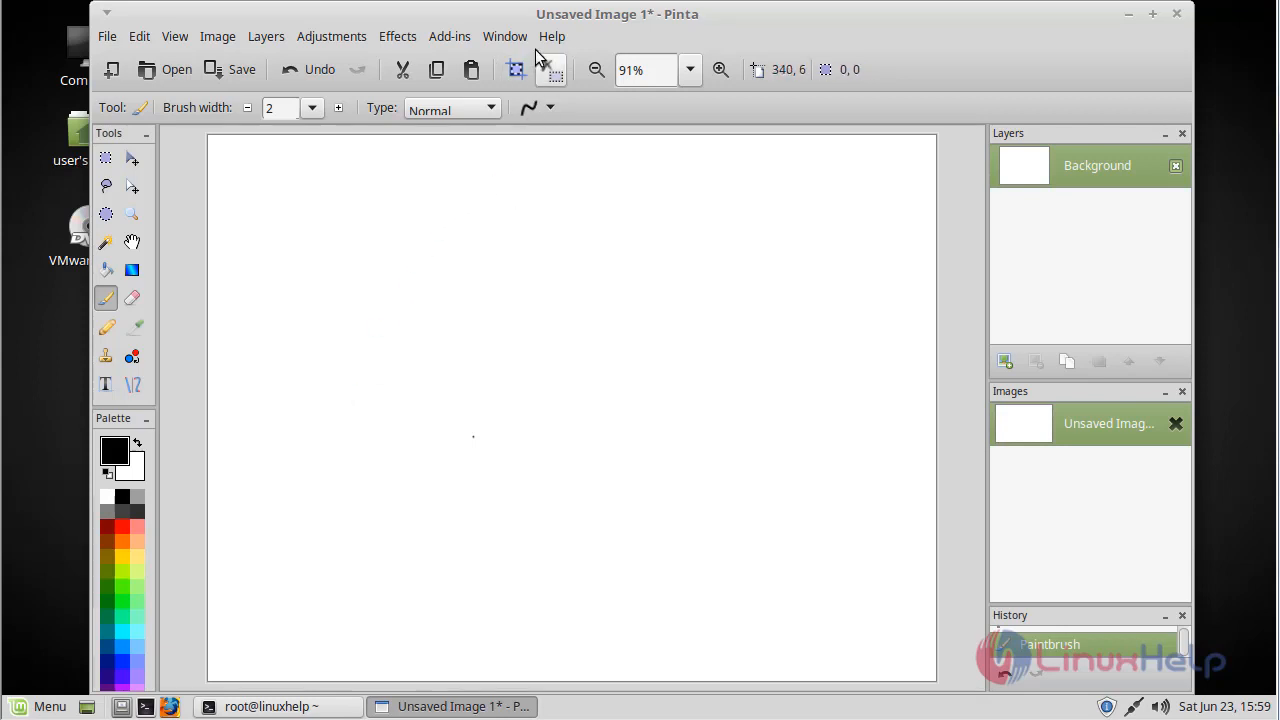
# - Show the About Pinta dialog via Help > About, reporting version 1.6
pyautogui.click(552, 36)
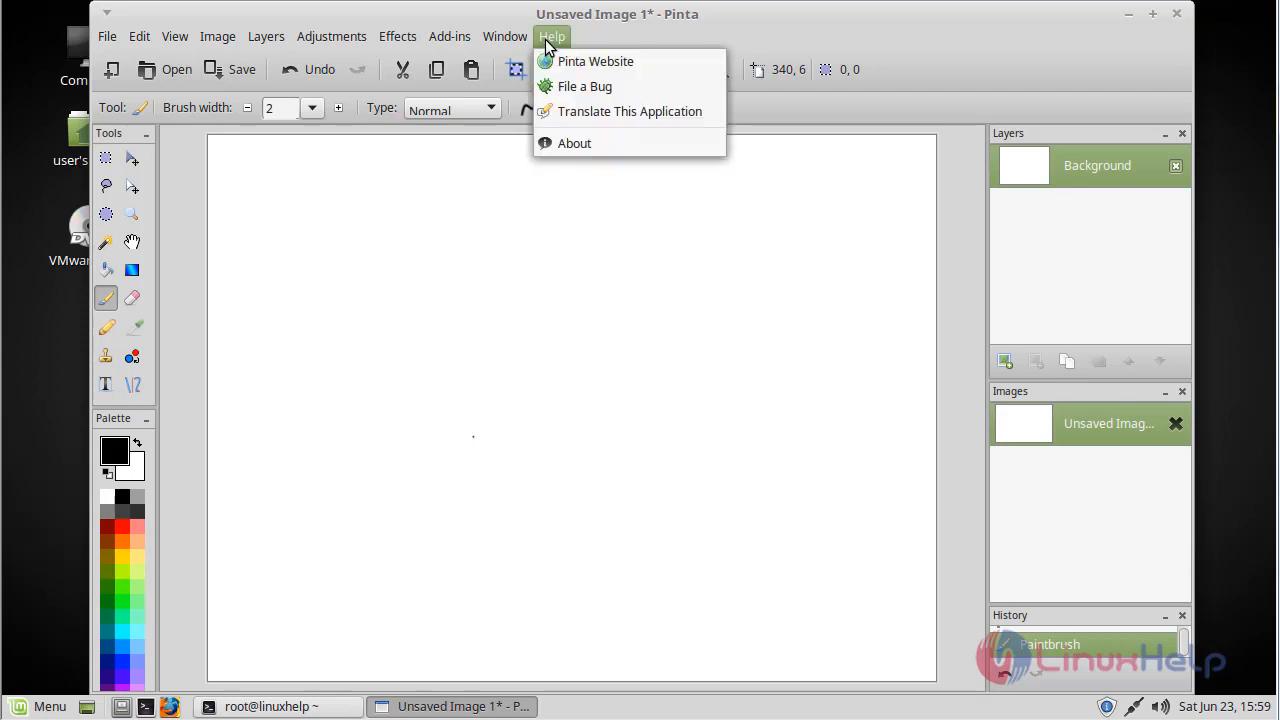
pyautogui.click(574, 144)
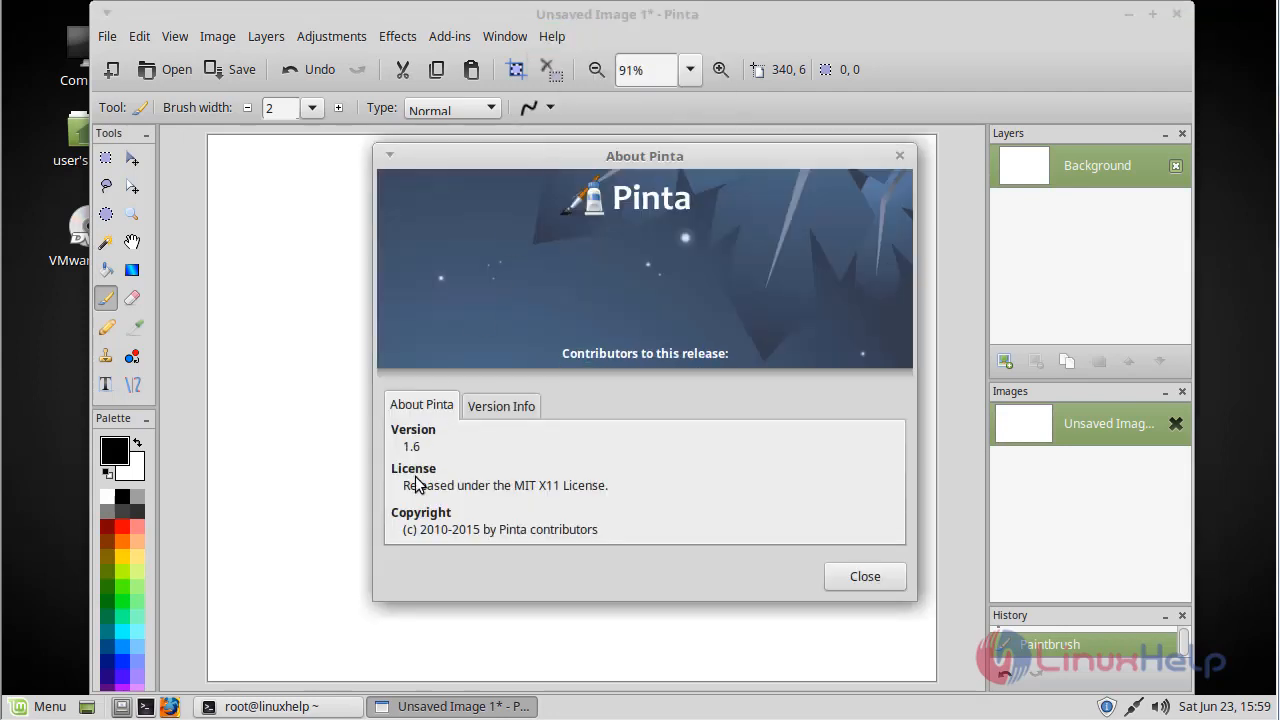